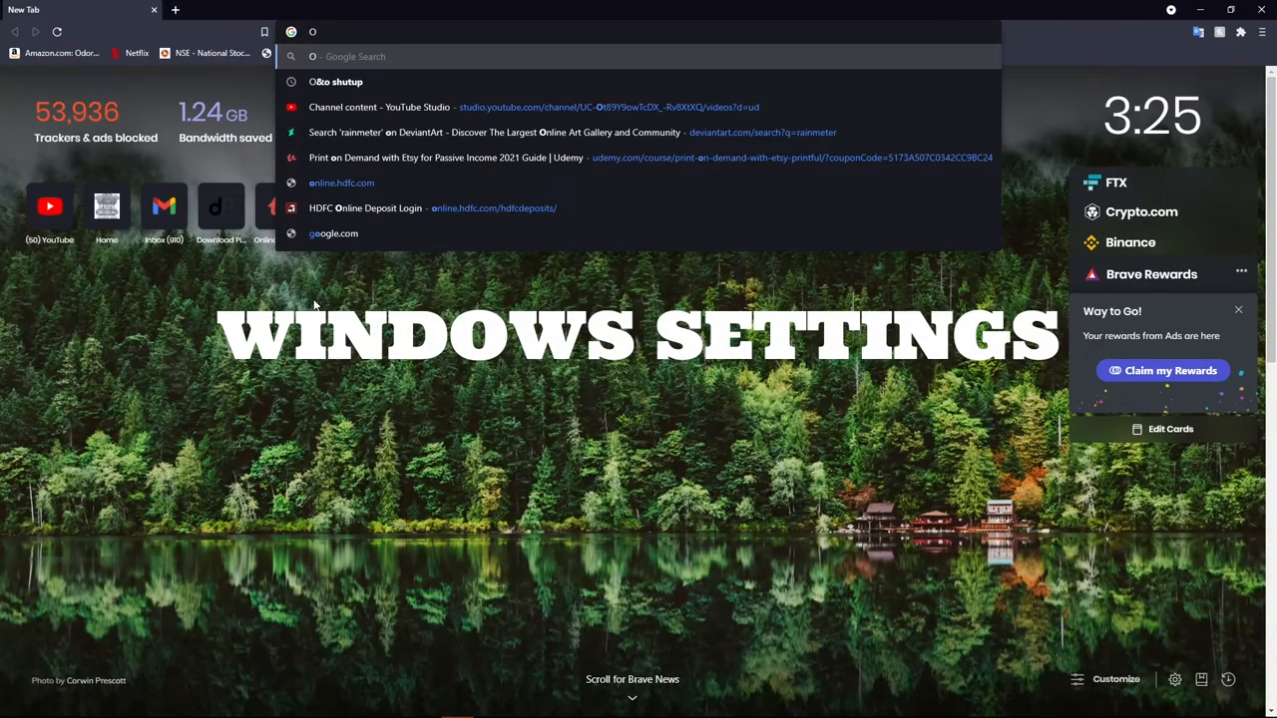
Search O&O in Brave, open the O&O ShutUp10 page, and download the tool
{"action": "type", "text": "&o"}
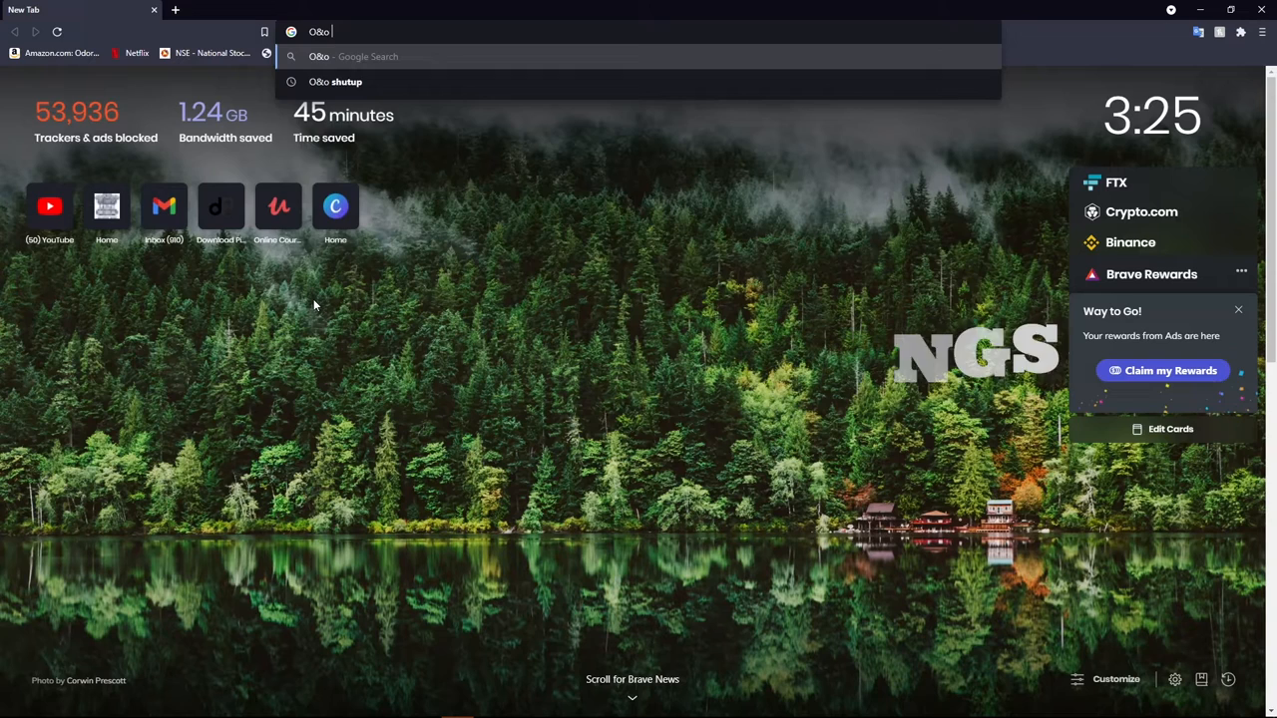
{"action": "left_click", "coordinate": [335, 82]}
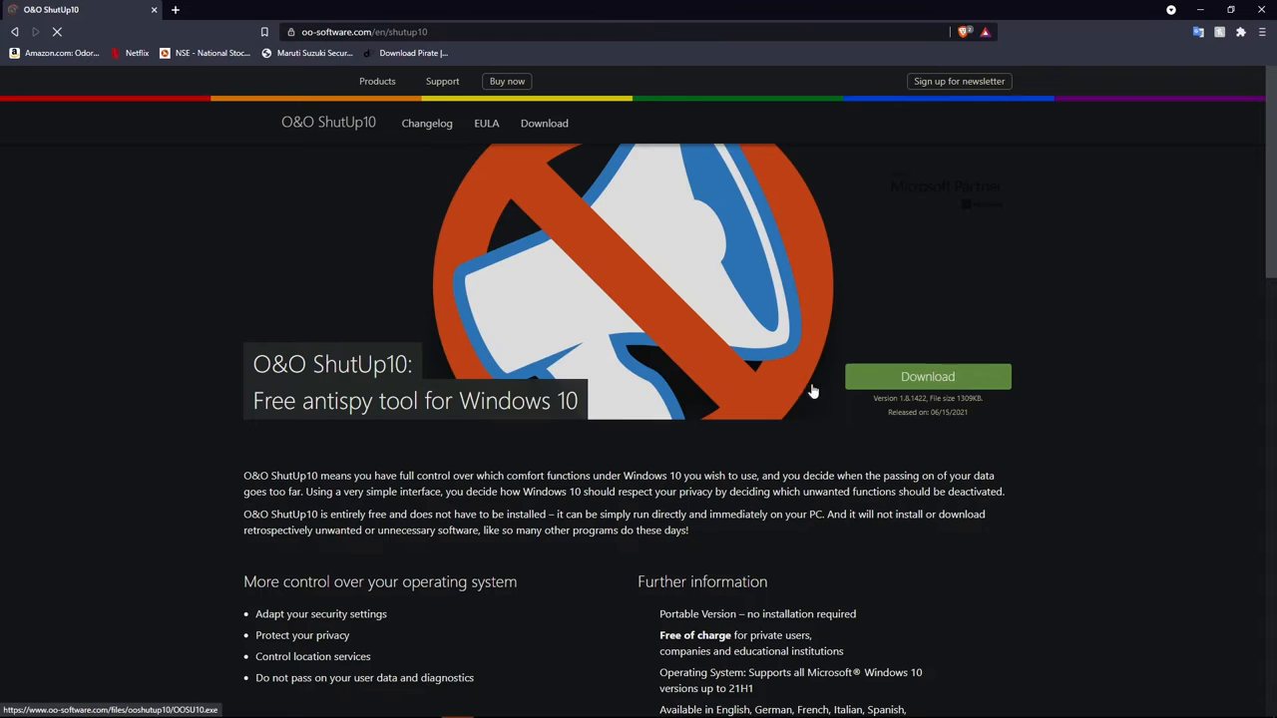
{"action": "left_click", "coordinate": [927, 376]}
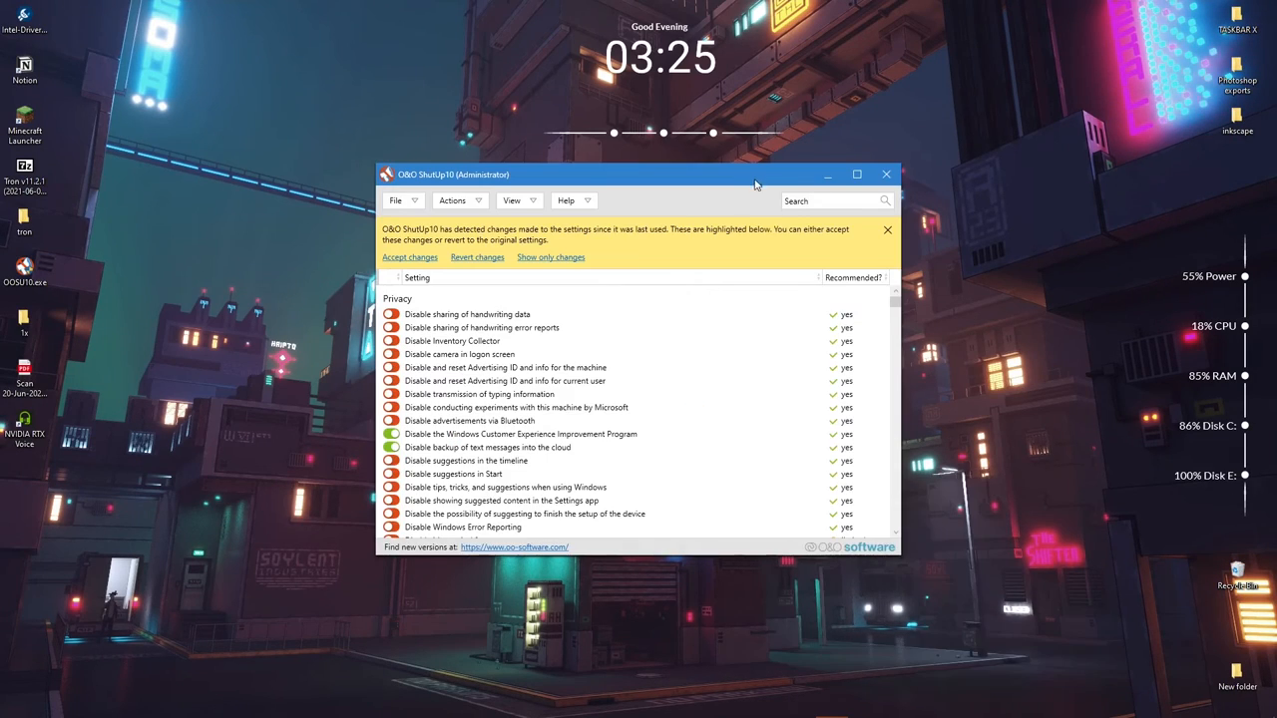
Maximize ShutUp10 and apply only recommended settings, declining the restore point
{"action": "left_click", "coordinate": [855, 173]}
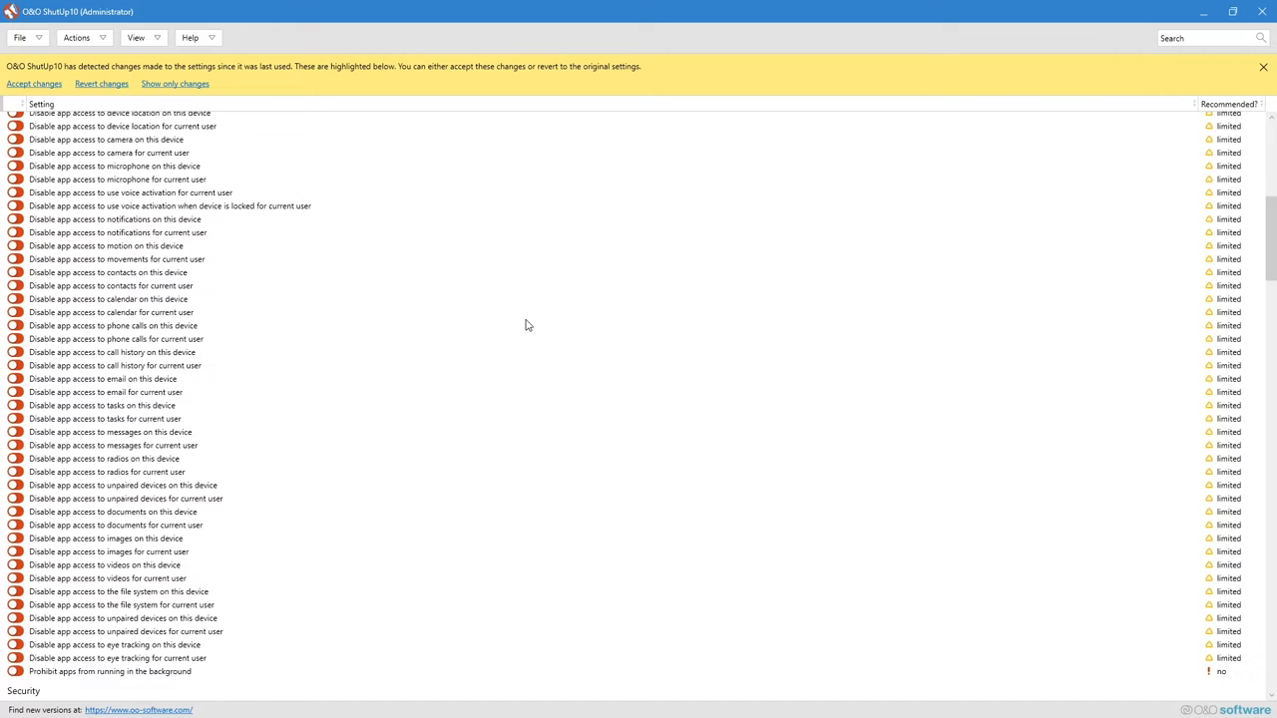
{"action": "left_click", "coordinate": [77, 37]}
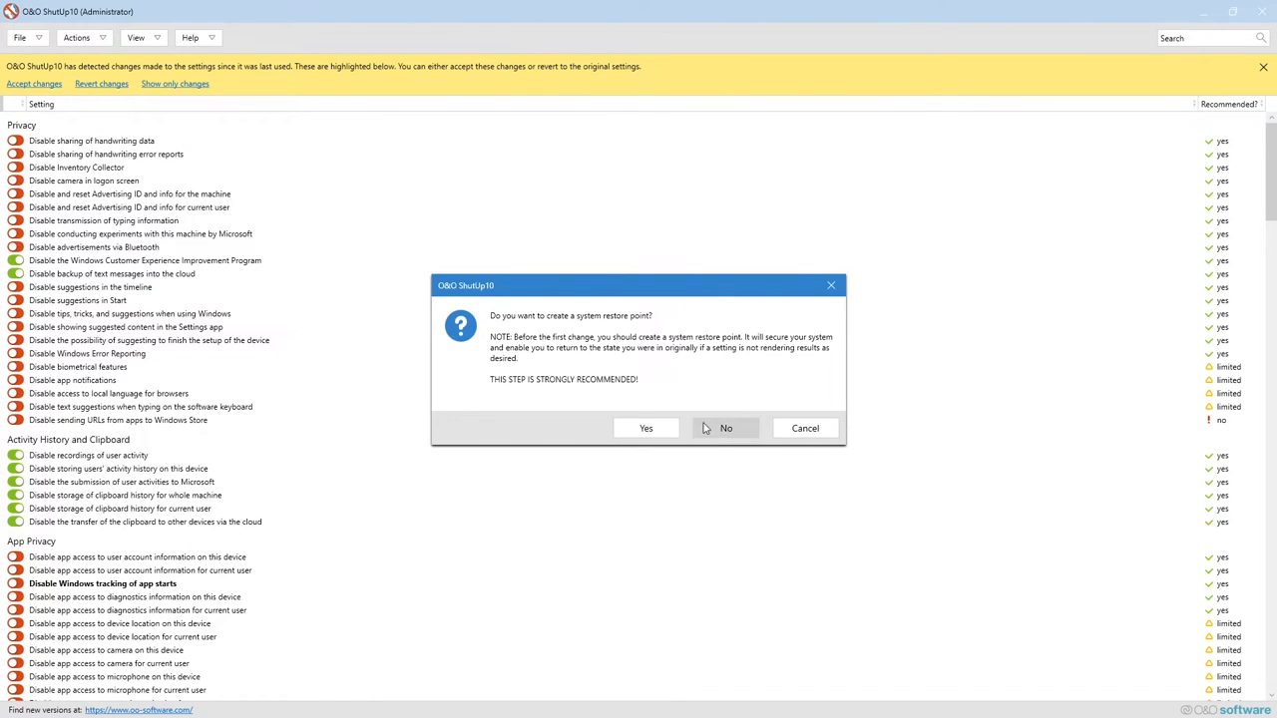
{"action": "left_click", "coordinate": [645, 428]}
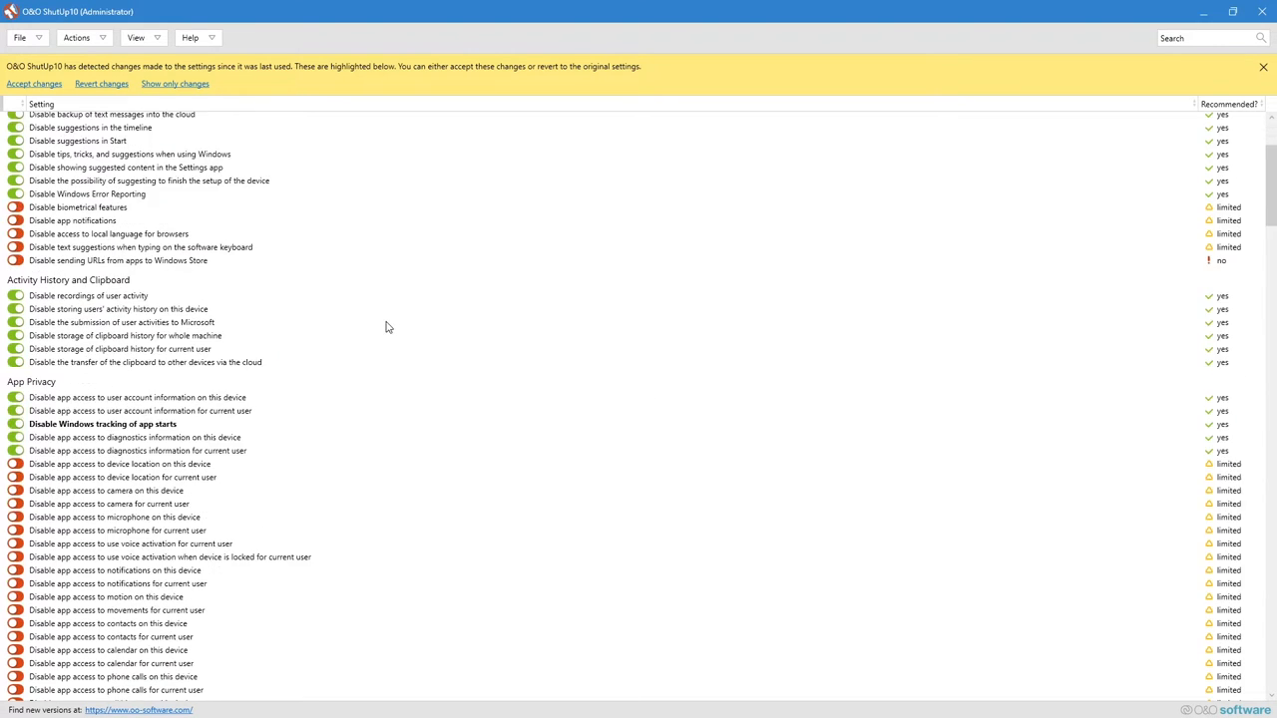
{"action": "left_click", "coordinate": [34, 83]}
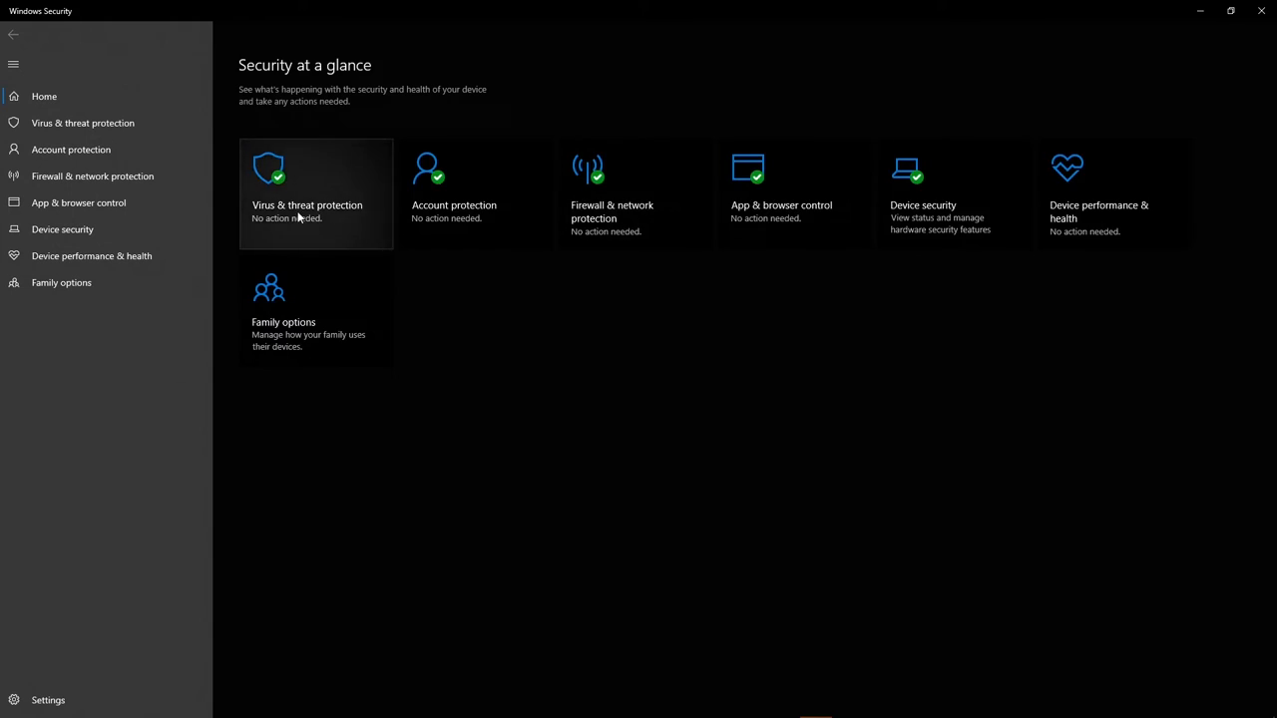
Enable Controlled folder access under ransomware protection and open the Protected folders list
{"action": "left_click", "coordinate": [306, 189]}
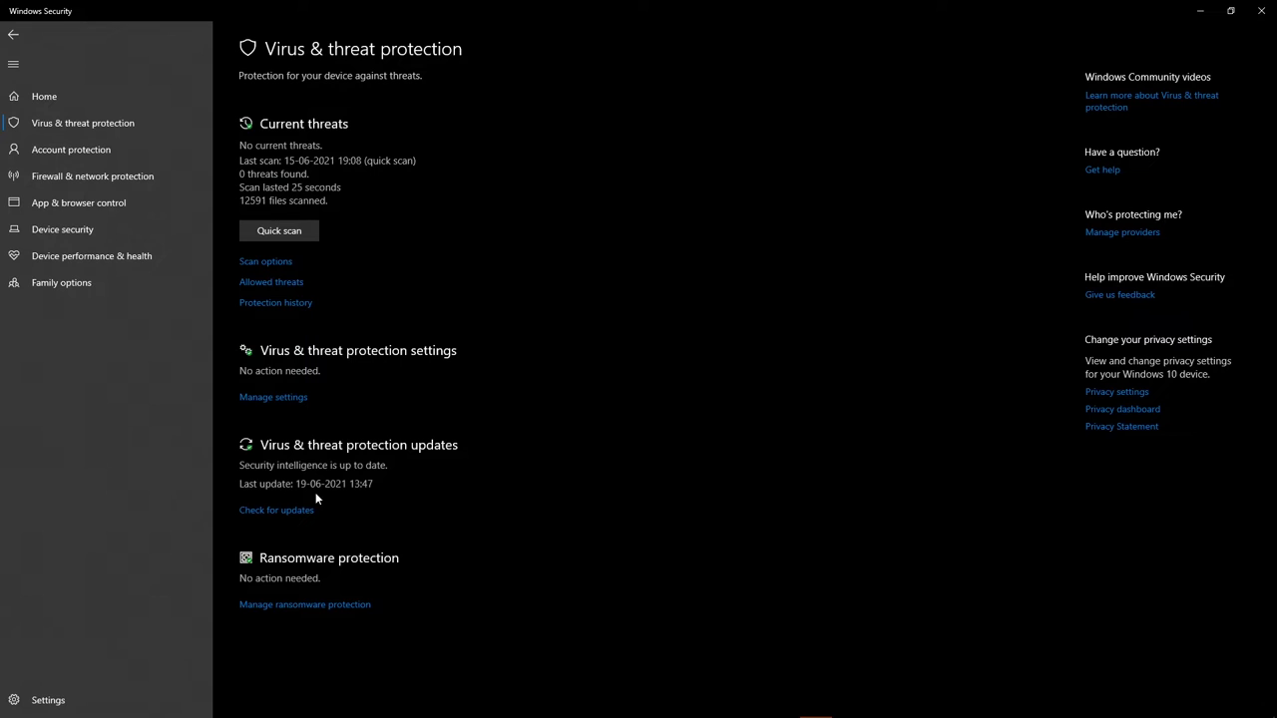
{"action": "left_click", "coordinate": [304, 605]}
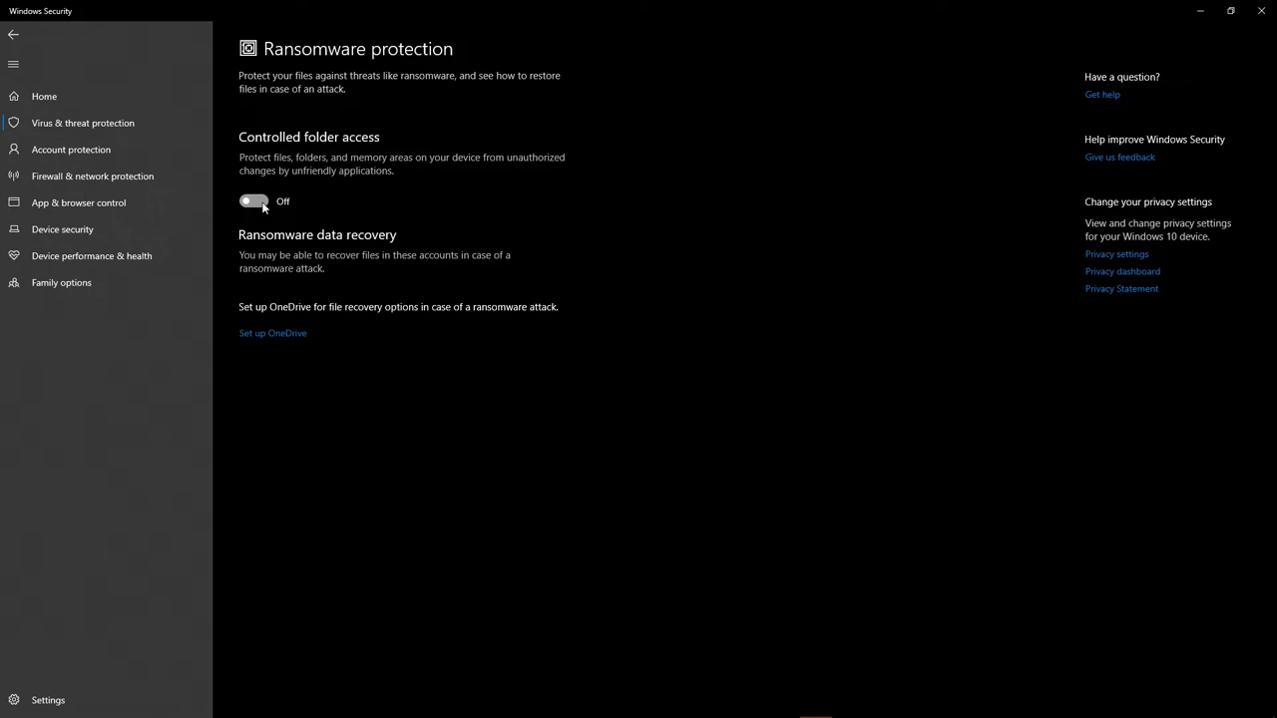
{"action": "left_click", "coordinate": [254, 202]}
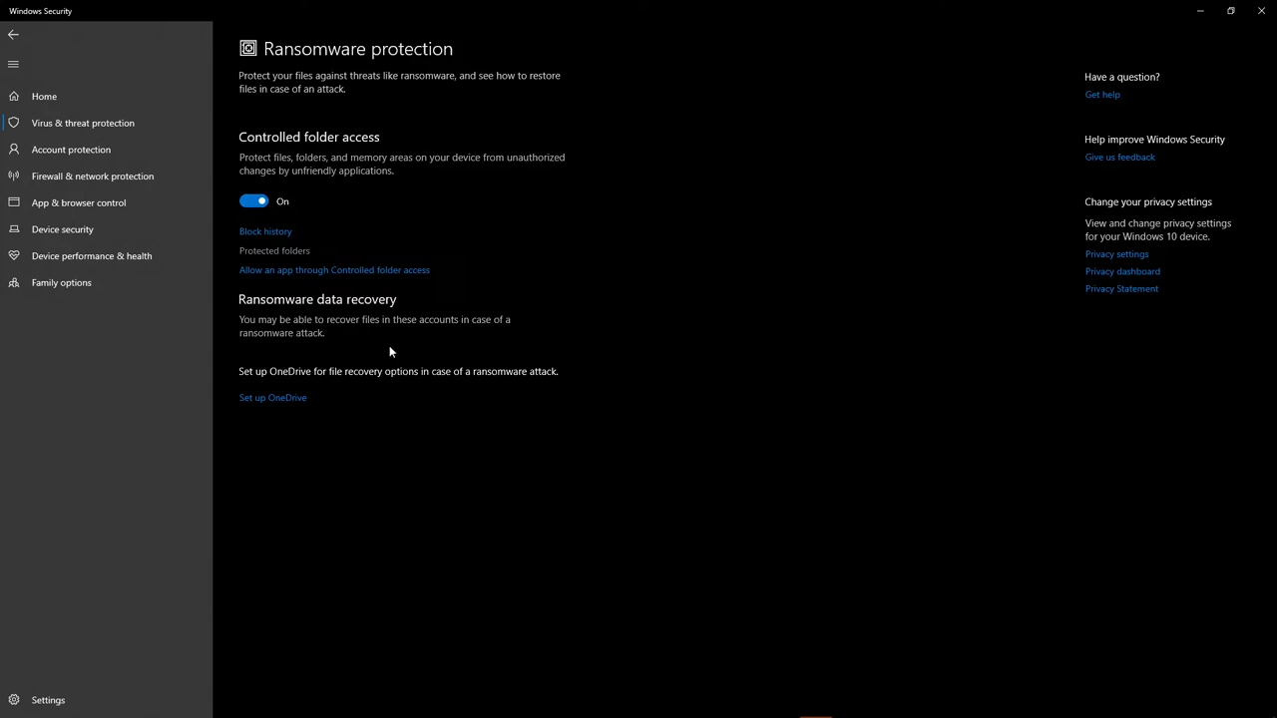
{"action": "left_click", "coordinate": [274, 250]}
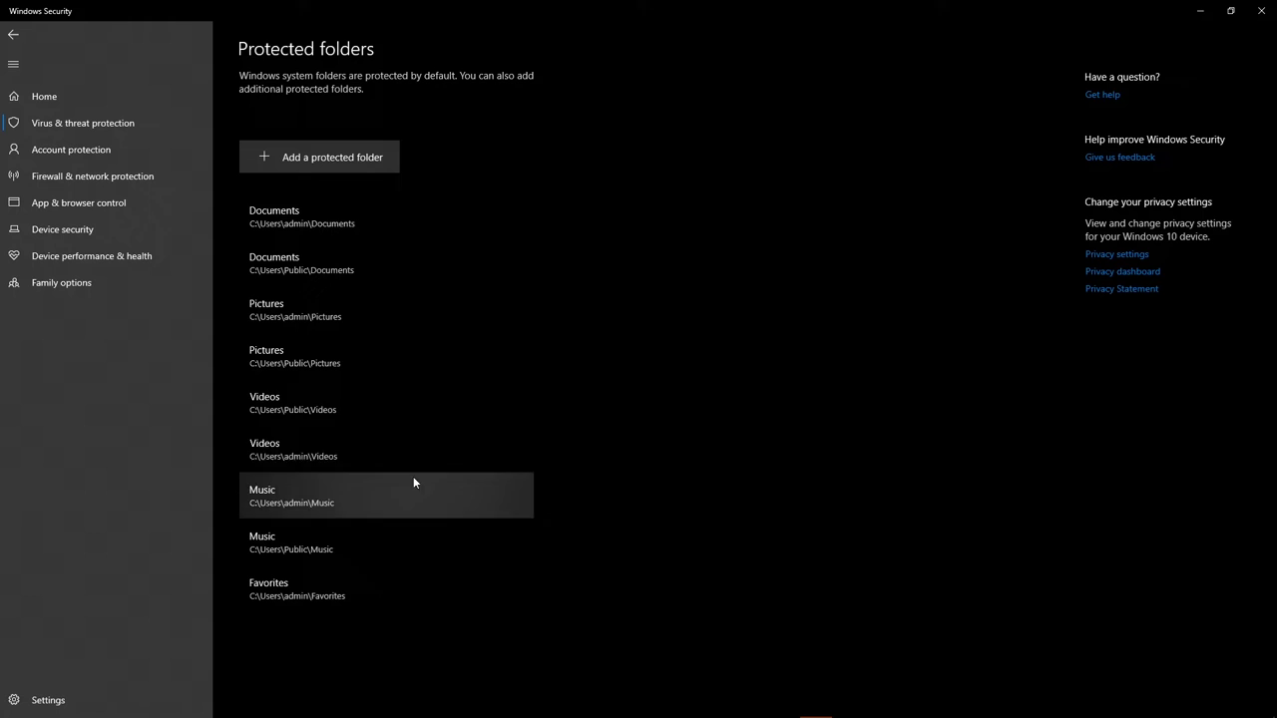
{"action": "mouse_move", "coordinate": [310, 179]}
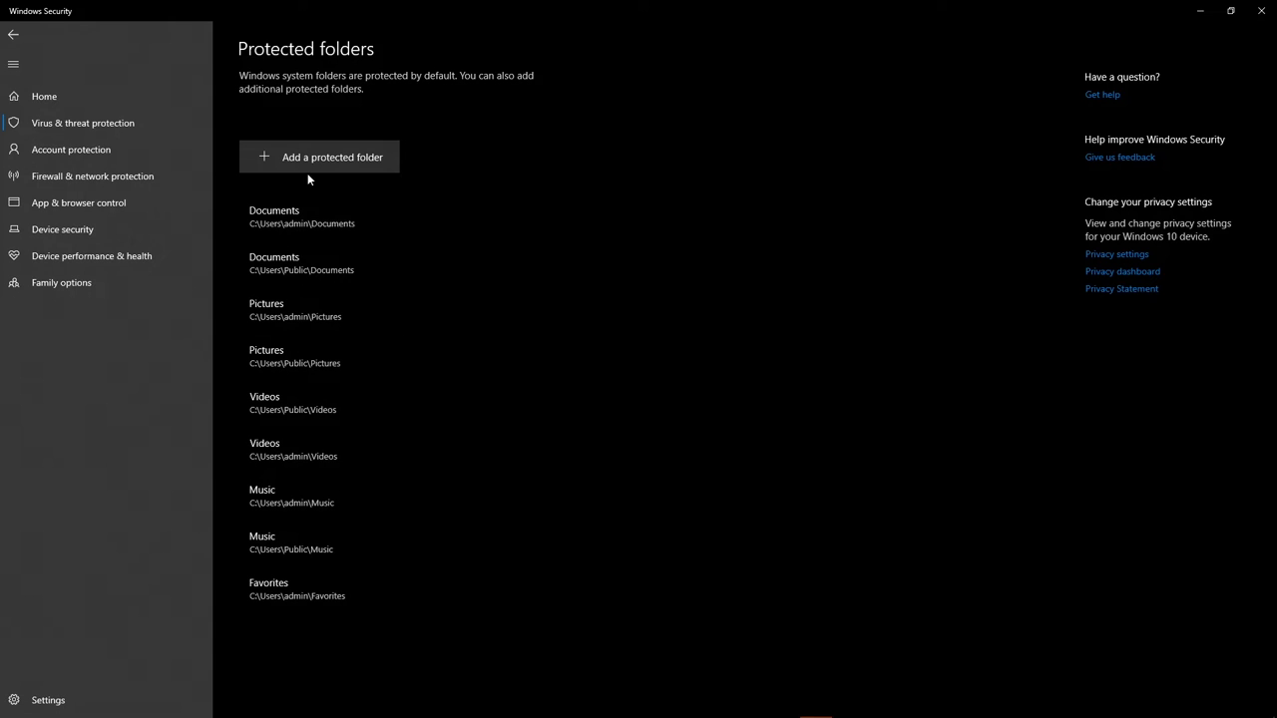
Choose Add a protected folder and browse to This PC in the folder picker
{"action": "left_click", "coordinate": [319, 156]}
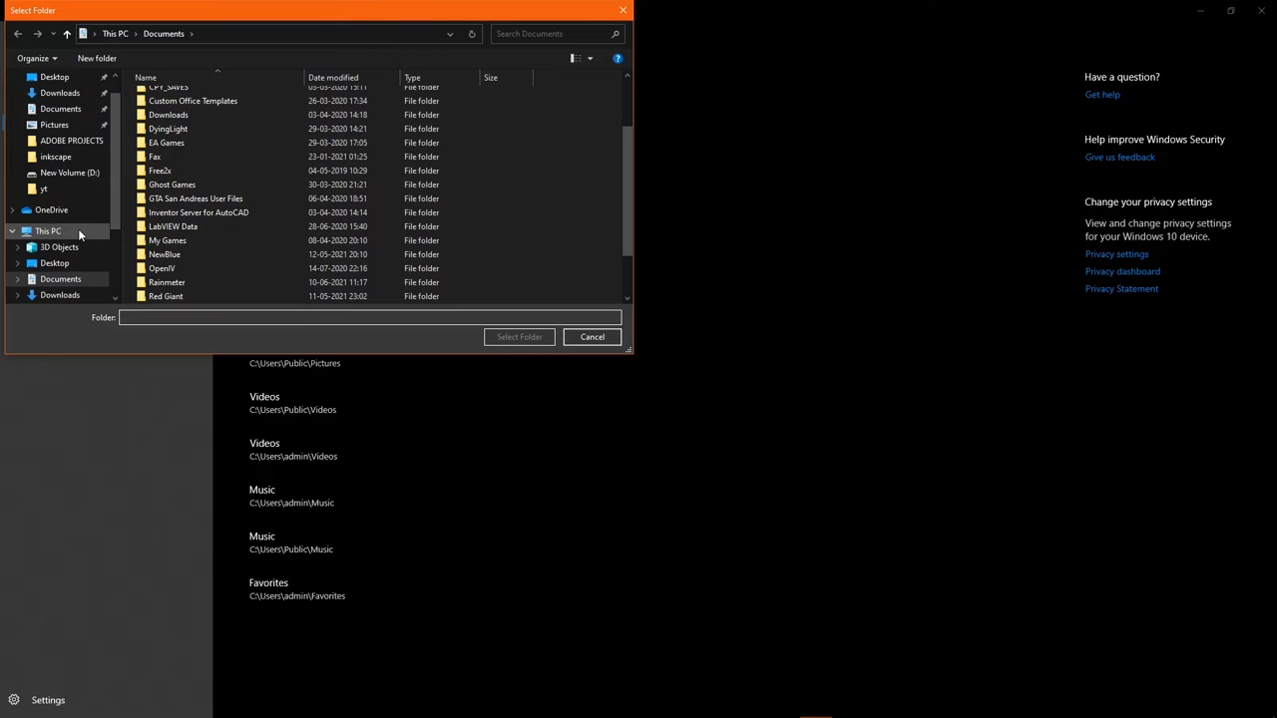
{"action": "left_click", "coordinate": [591, 336]}
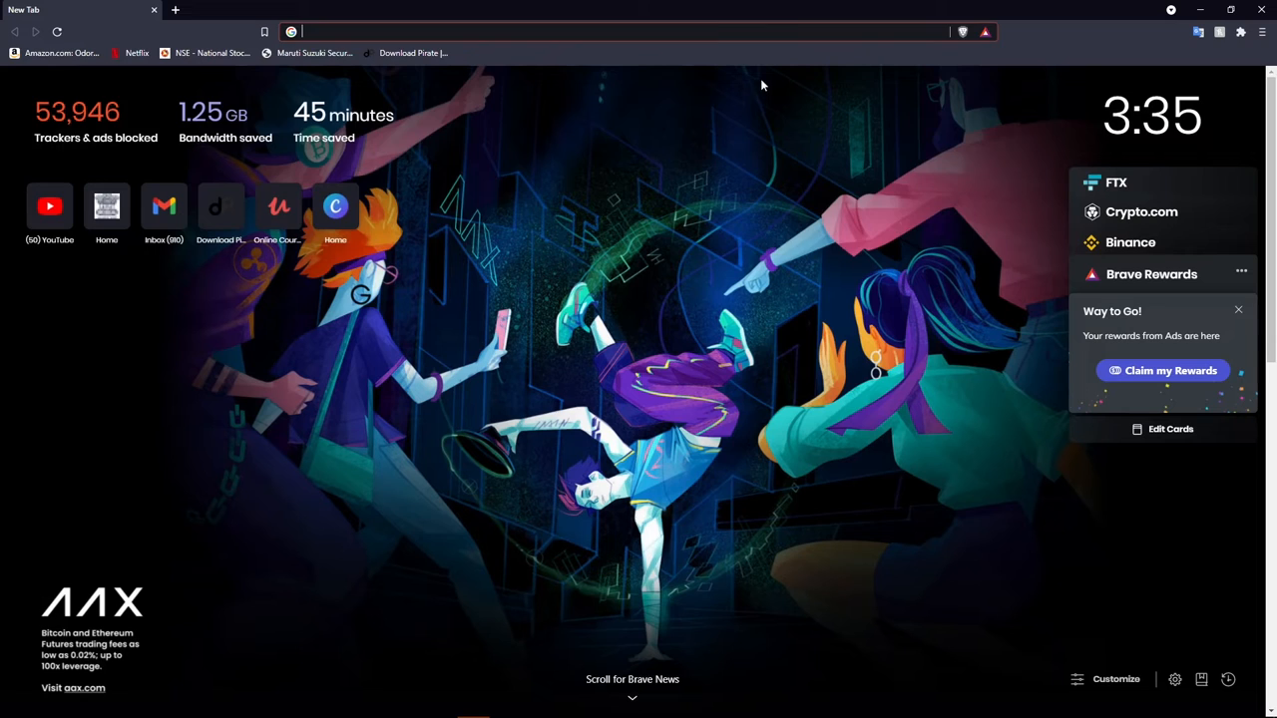
Search 'tron script' and open the pinned Tron v11.2.1 post in the TronScript subreddit
{"action": "type", "text": "tron script"}
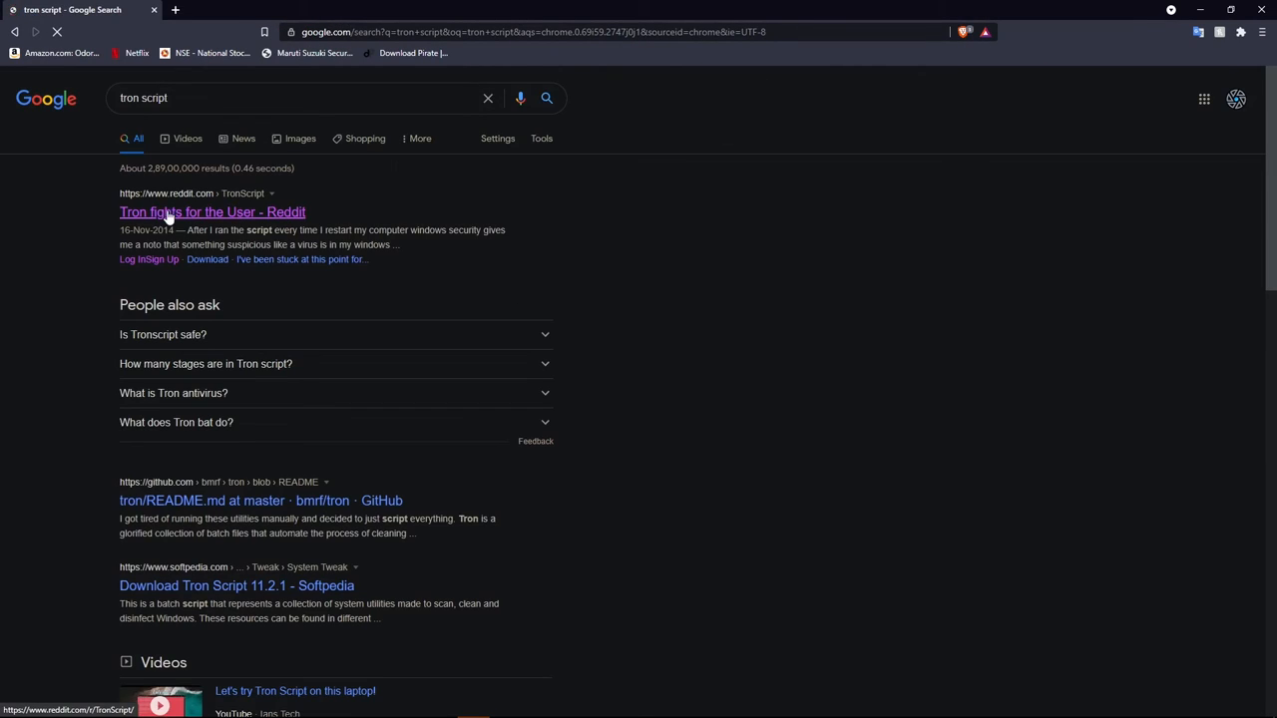
{"action": "left_click", "coordinate": [212, 211]}
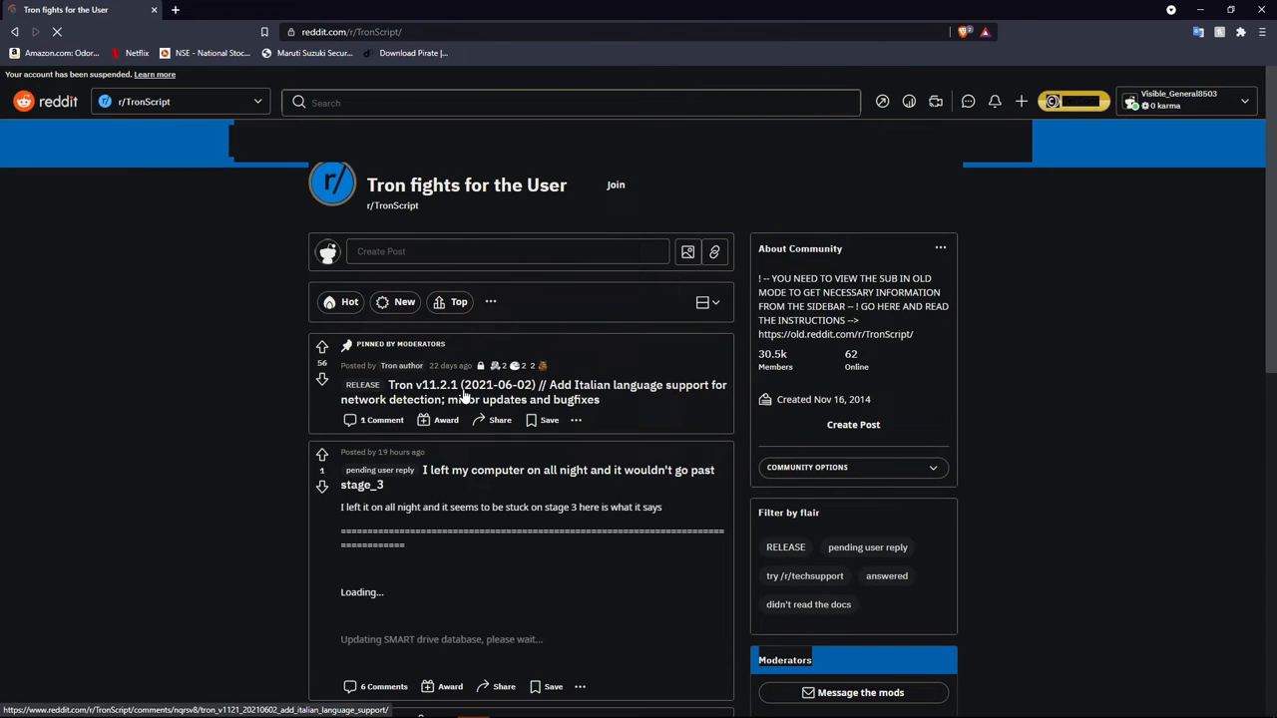
{"action": "left_click", "coordinate": [534, 384]}
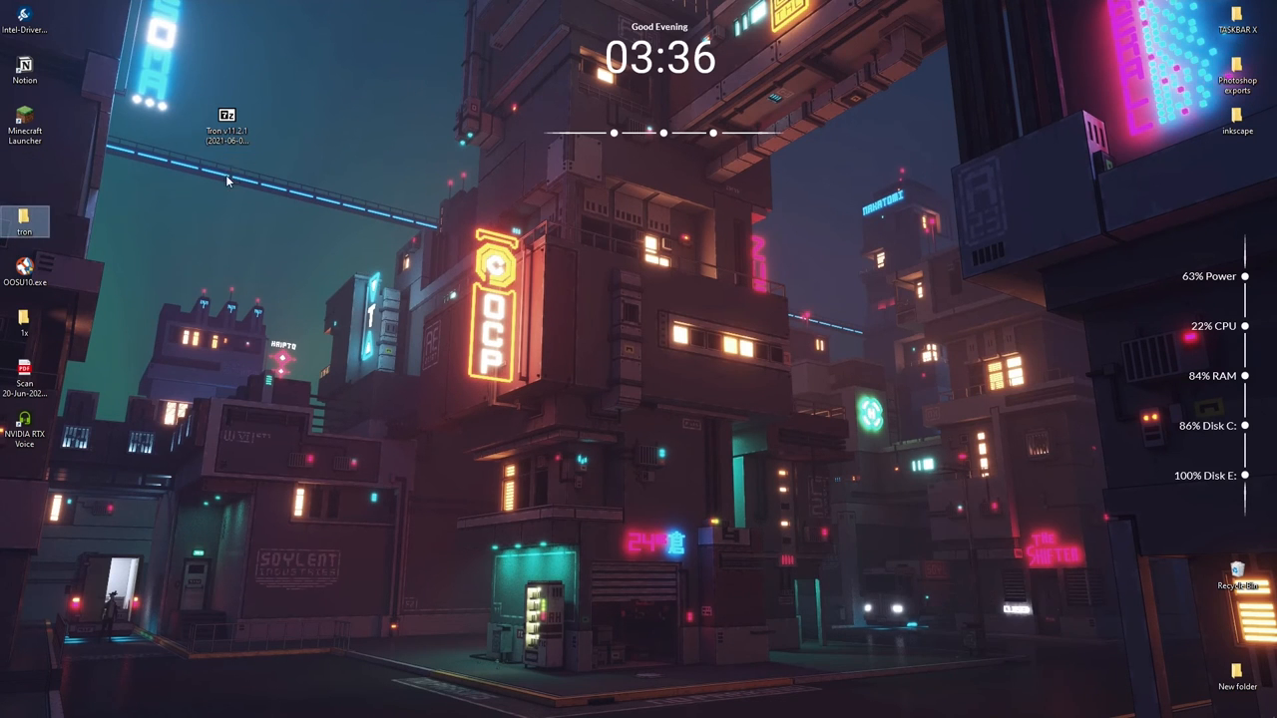
Move the Tron download into the tron folder and bring up tron.bat's context menu
{"action": "left_click_drag", "start_coordinate": [25, 219], "coordinate": [227, 171]}
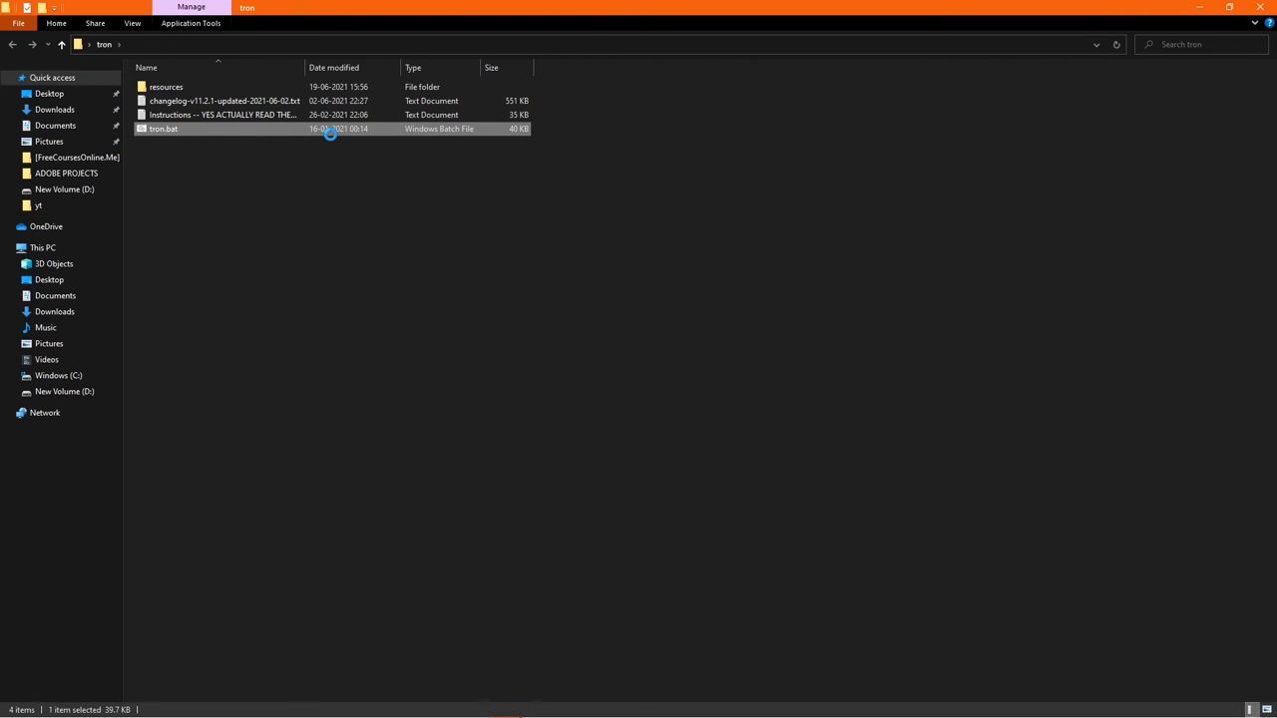
{"action": "right_click", "coordinate": [162, 128]}
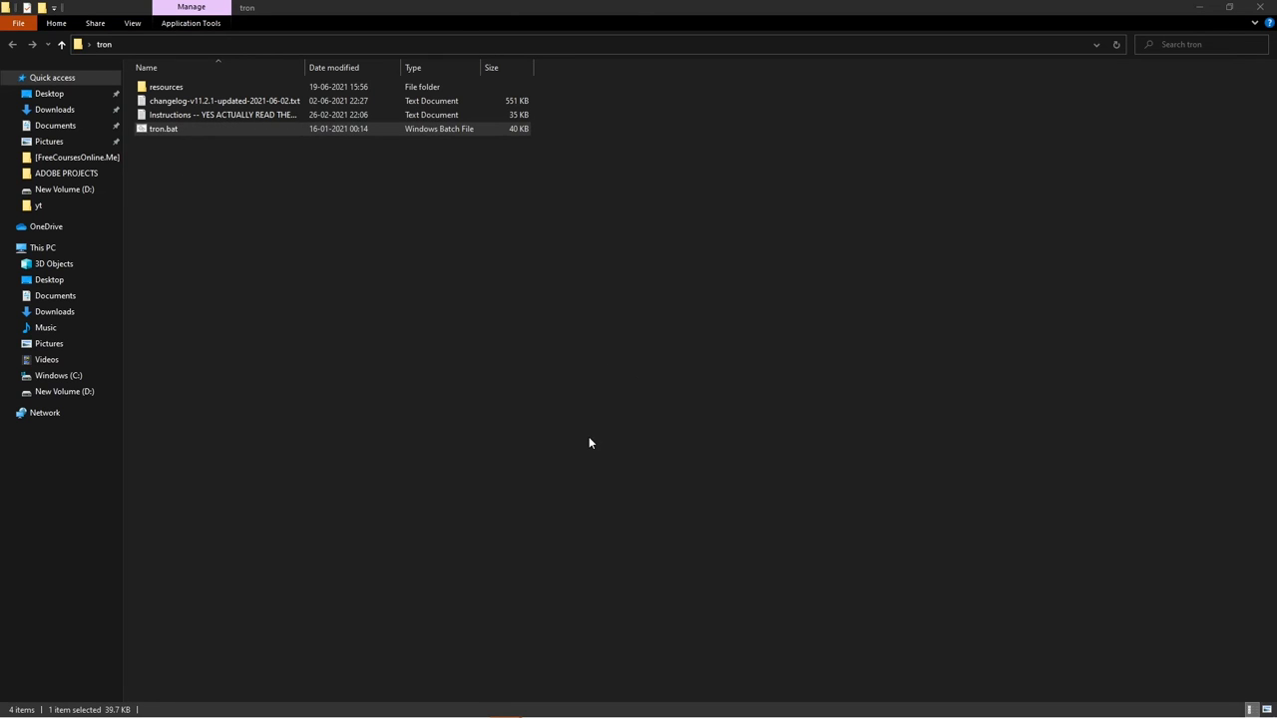
Launch tron.bat so Tron v11.2.1 loads and updates its SMART drive database
{"action": "double_click", "coordinate": [163, 128]}
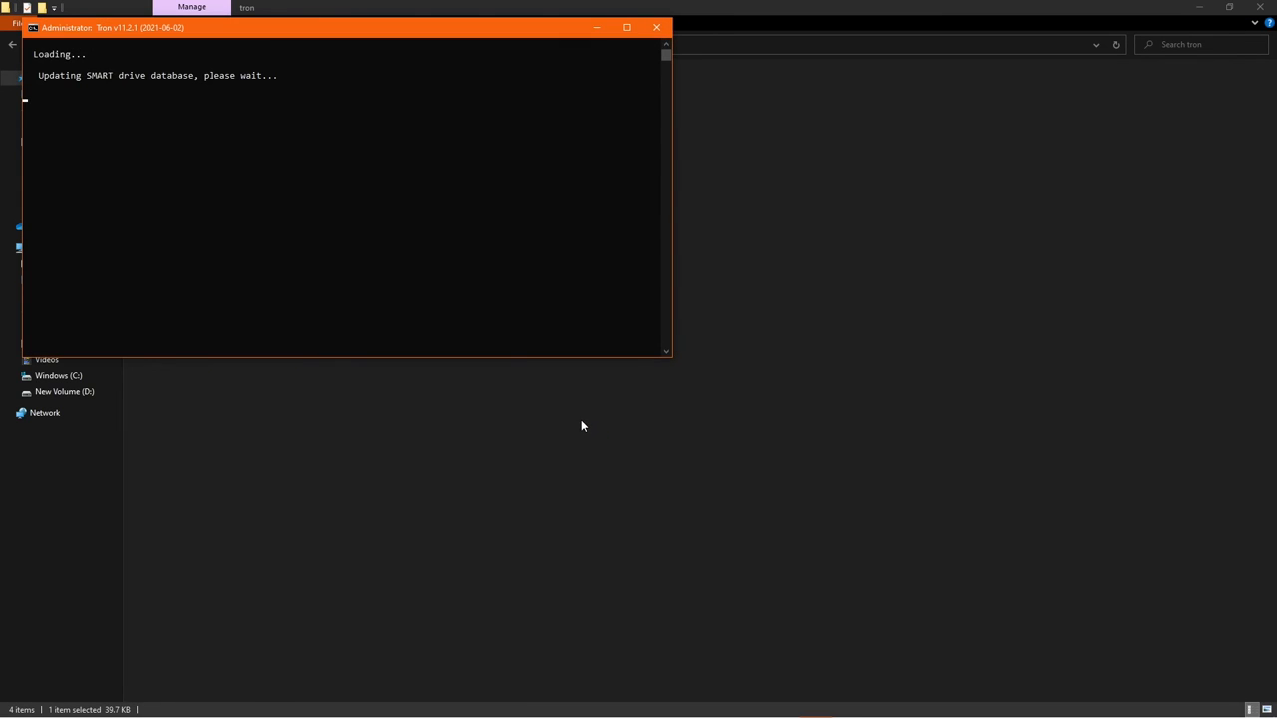
{"action": "mouse_move", "coordinate": [557, 376]}
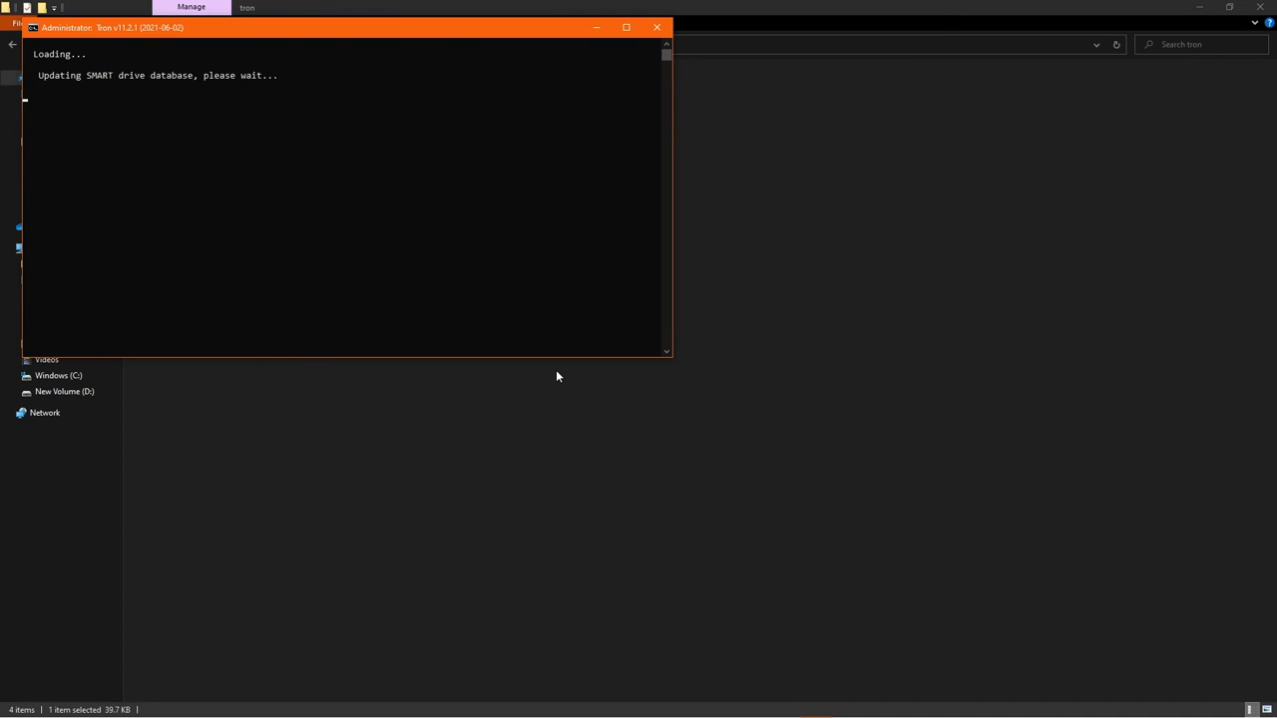
{"action": "mouse_move", "coordinate": [574, 205]}
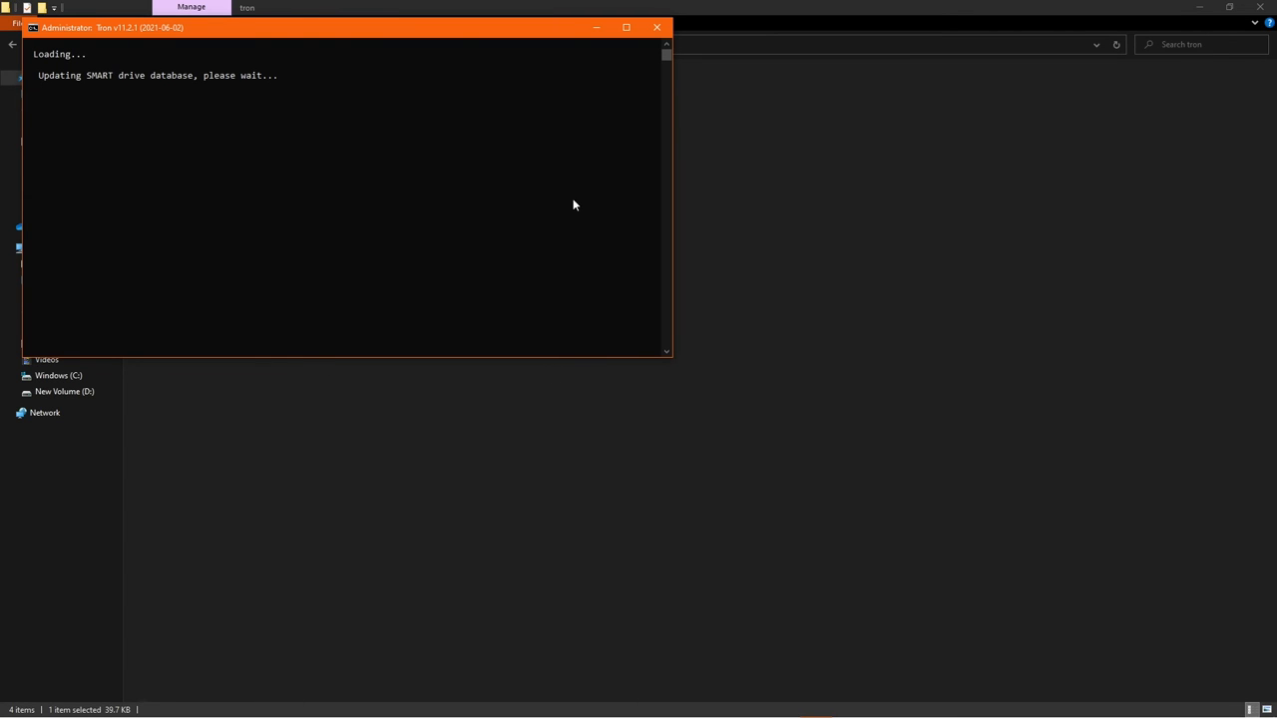